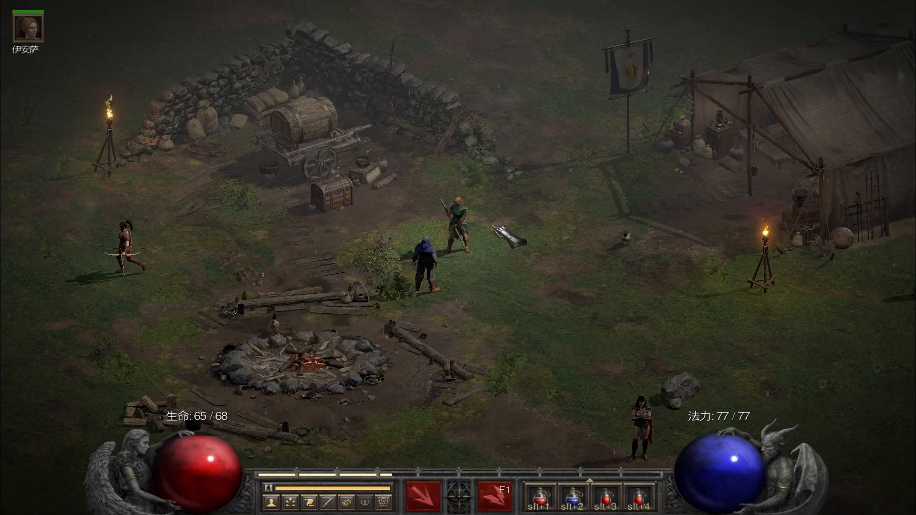
View an NPC's Chinese dialogue options, close them, and exit to the desktop.
click(450, 216)
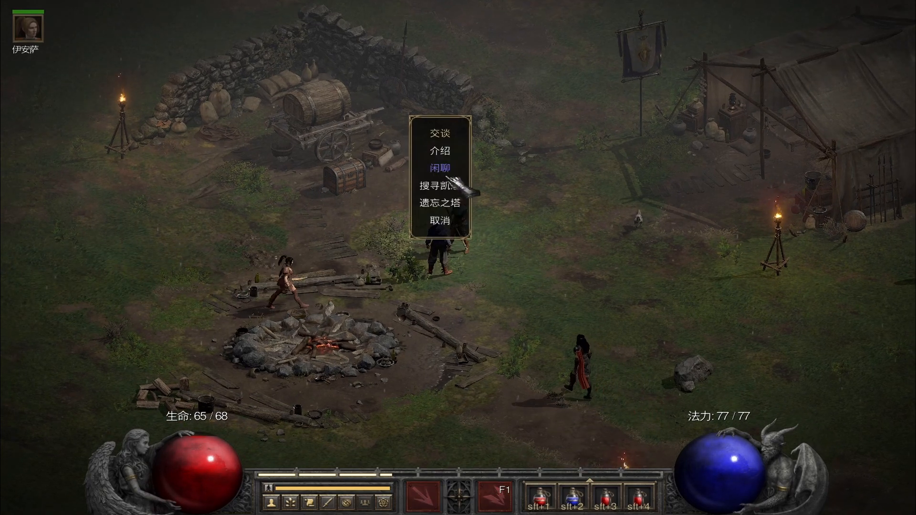
click(442, 168)
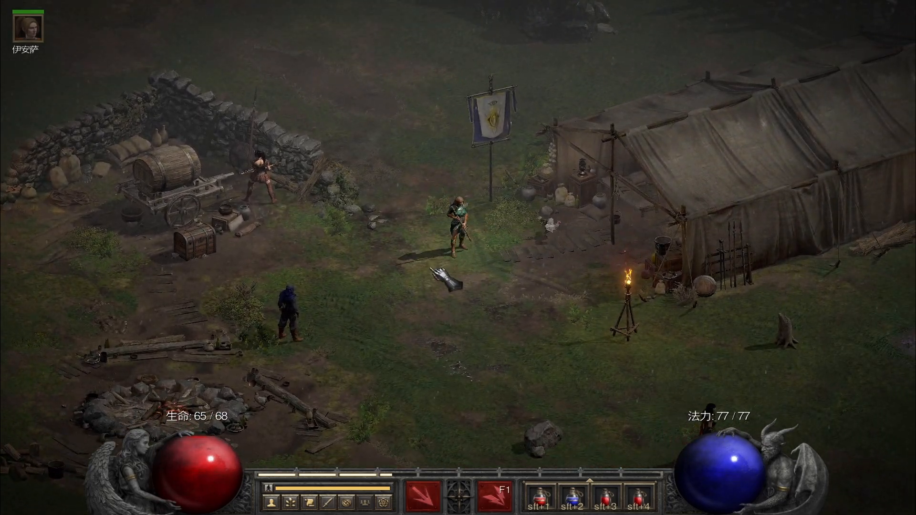
key(Escape)
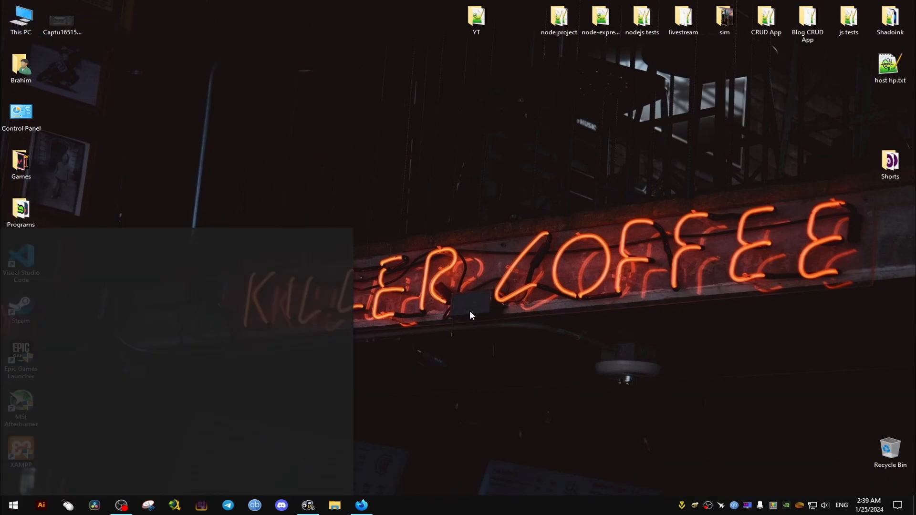
Open the Run dialog from Start search and launch regedit.
text(run)
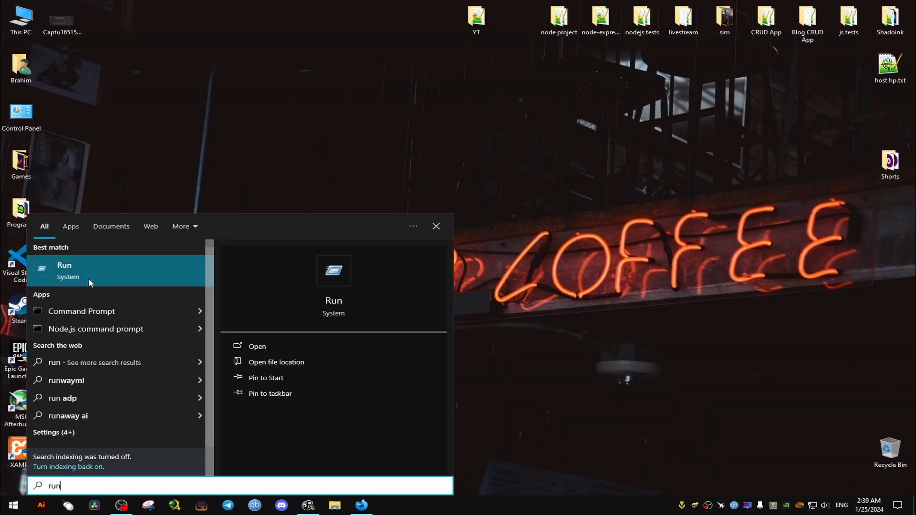
click(65, 271)
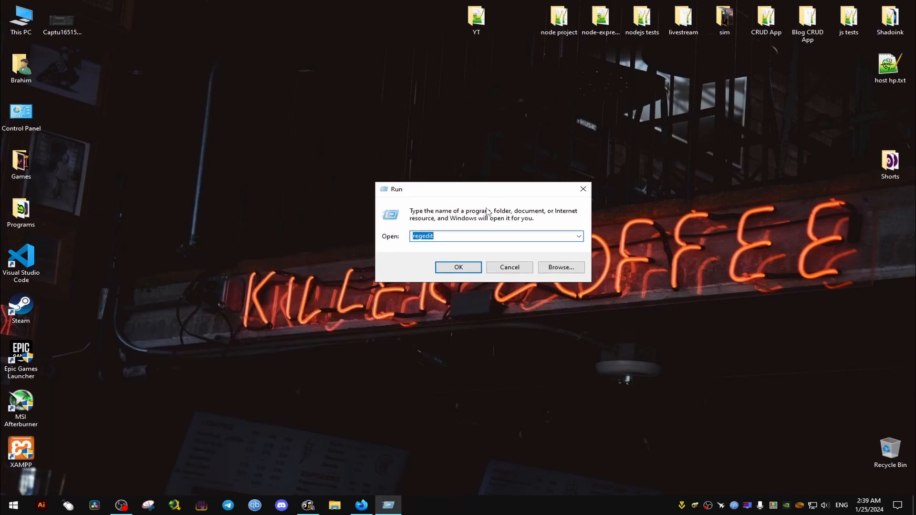
text(r)
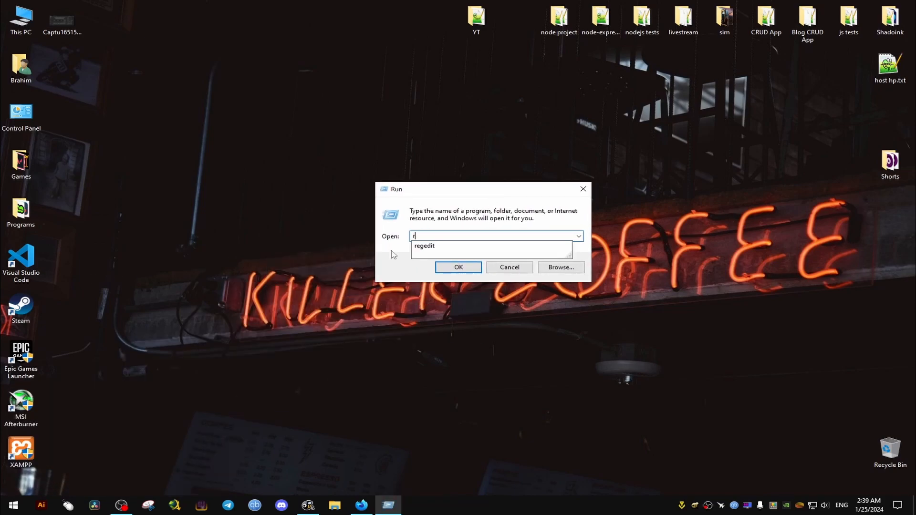
text(egedit)
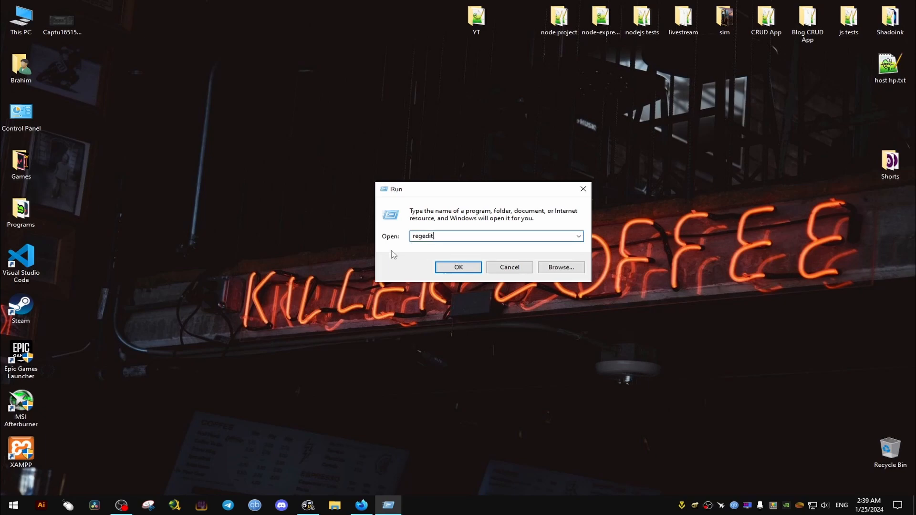
click(458, 267)
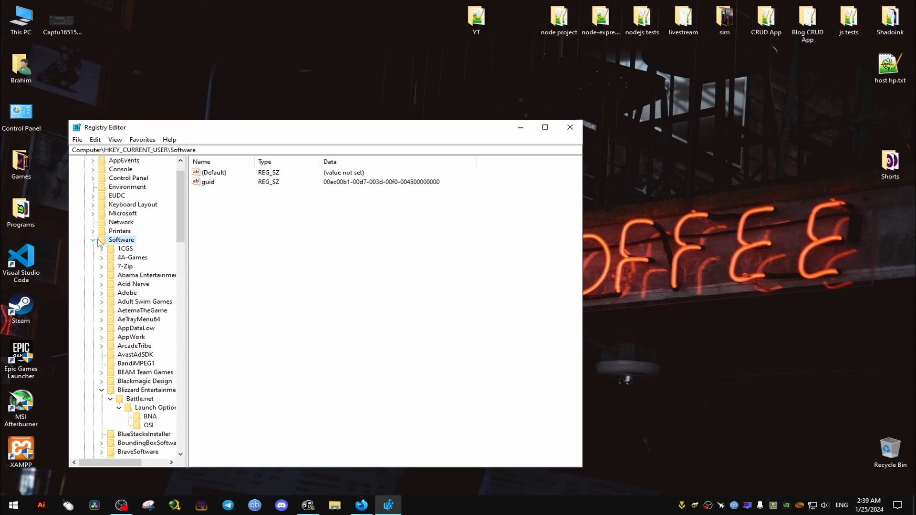
Expand Software > Battle.net > Launch Options and select the OSI key showing LOCALE zhCN.
click(92, 239)
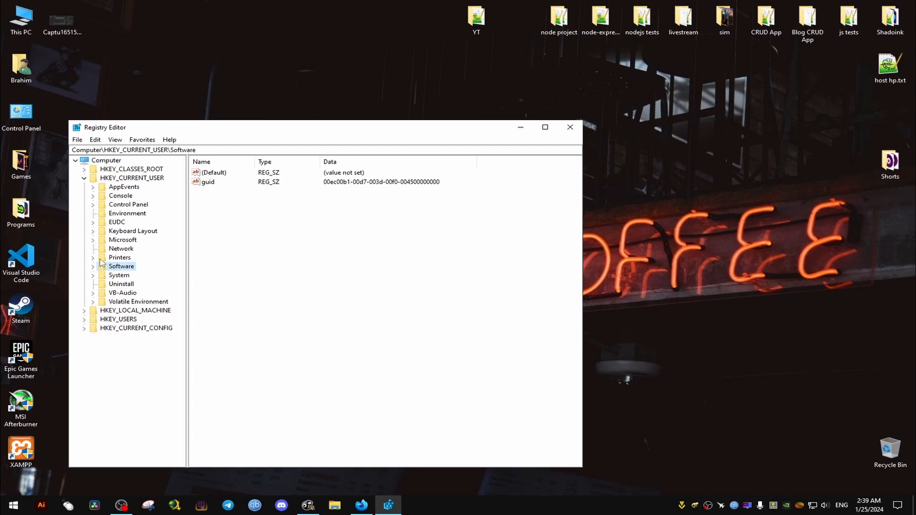
click(92, 266)
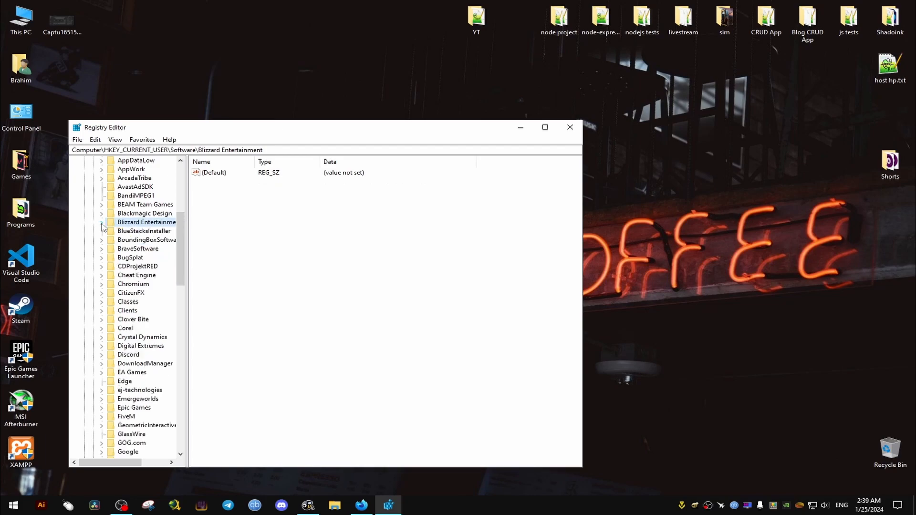
click(101, 222)
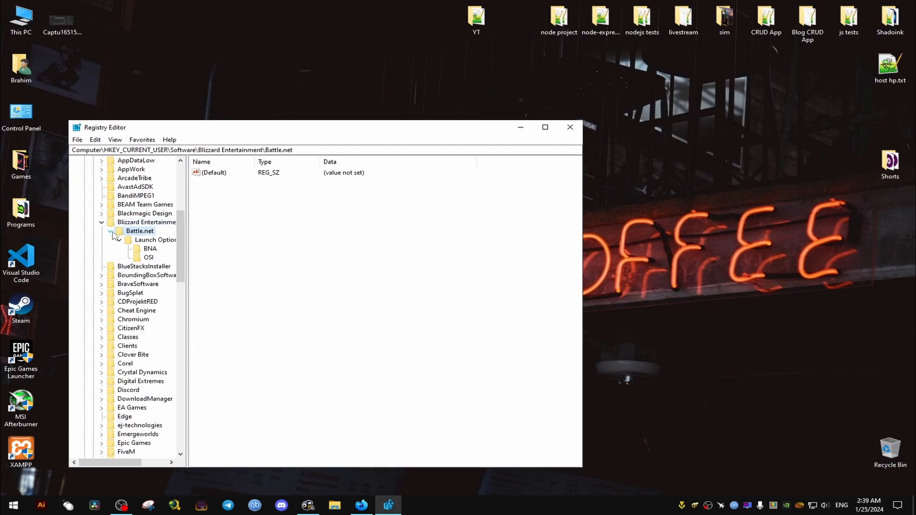
click(155, 240)
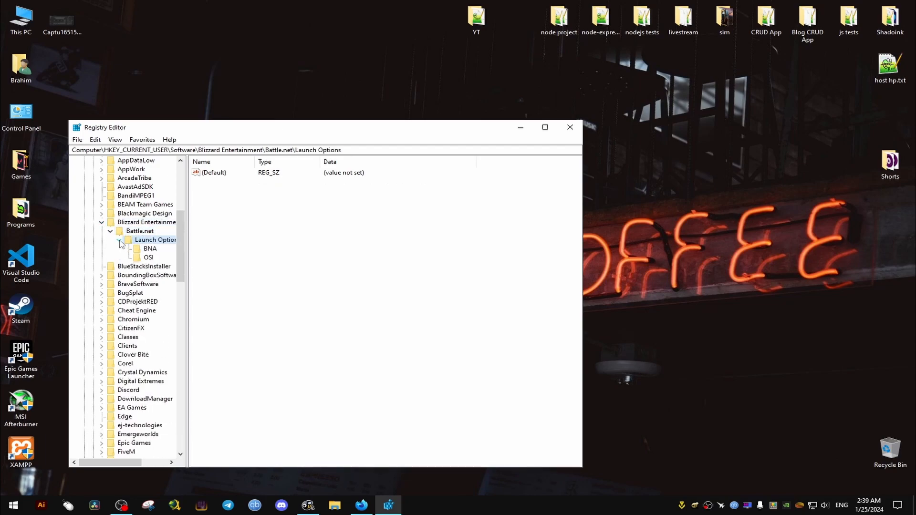
click(148, 257)
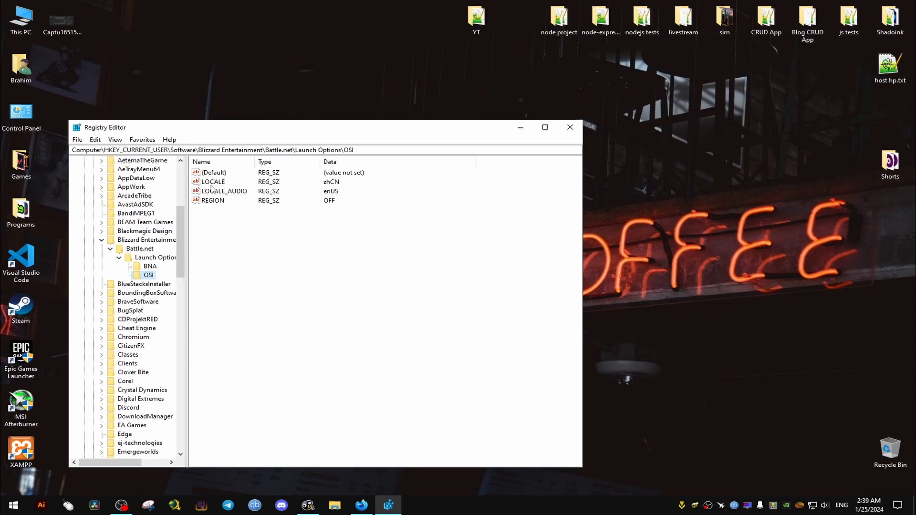
Set LOCALE's value data to enUS and minimize Registry Editor.
double_click(212, 182)
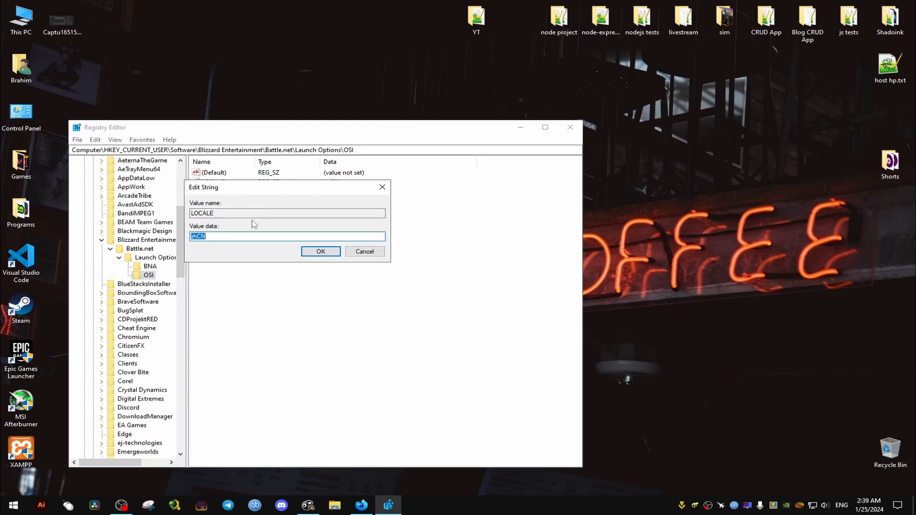
text(e)
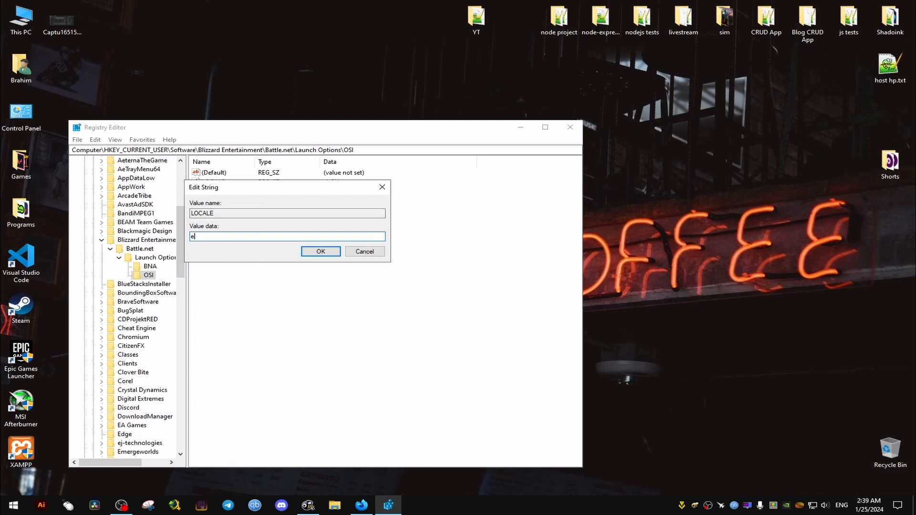
text(nUS)
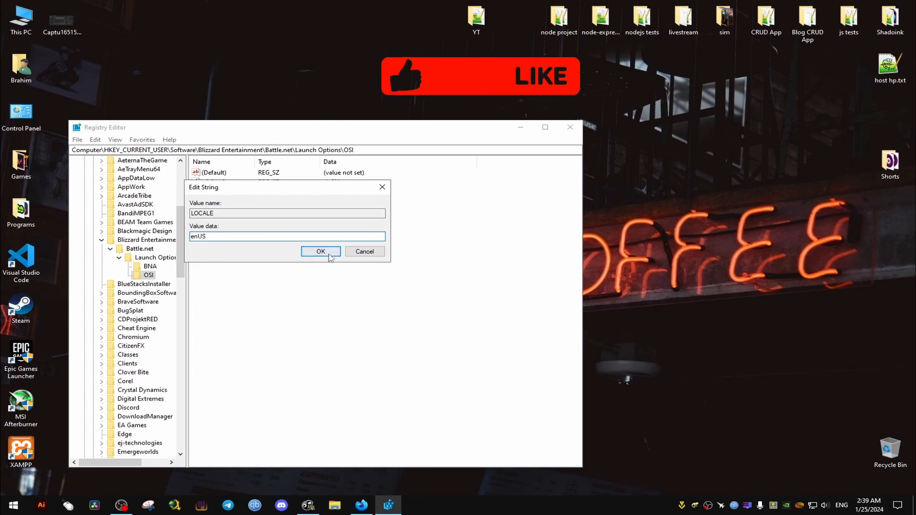
click(320, 252)
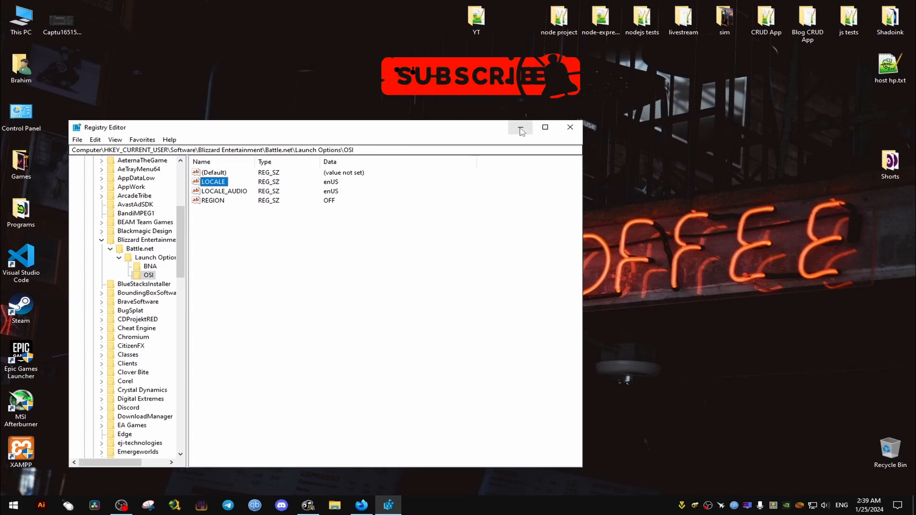
click(334, 506)
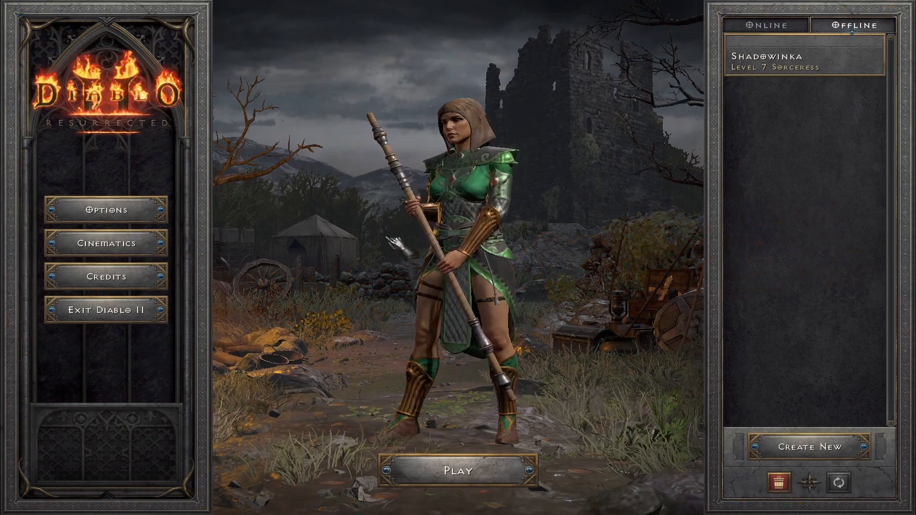
Open Options from the game's main menu.
click(105, 211)
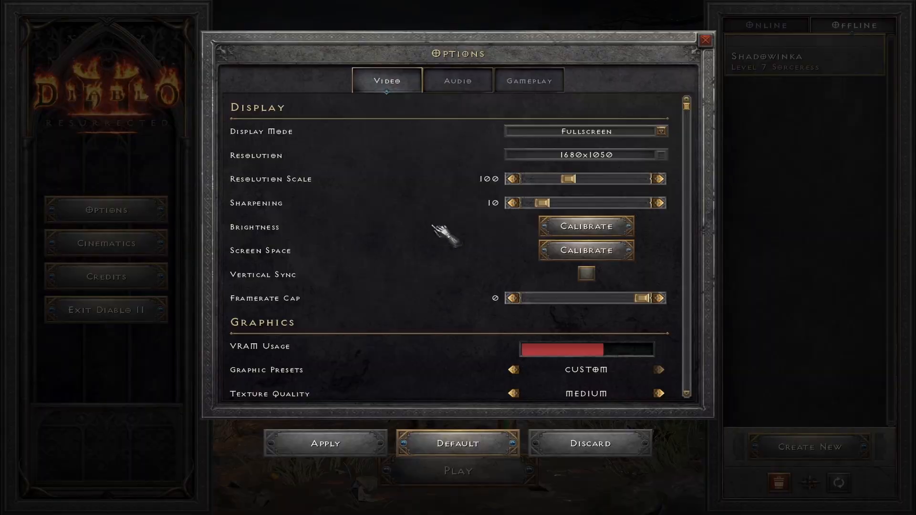